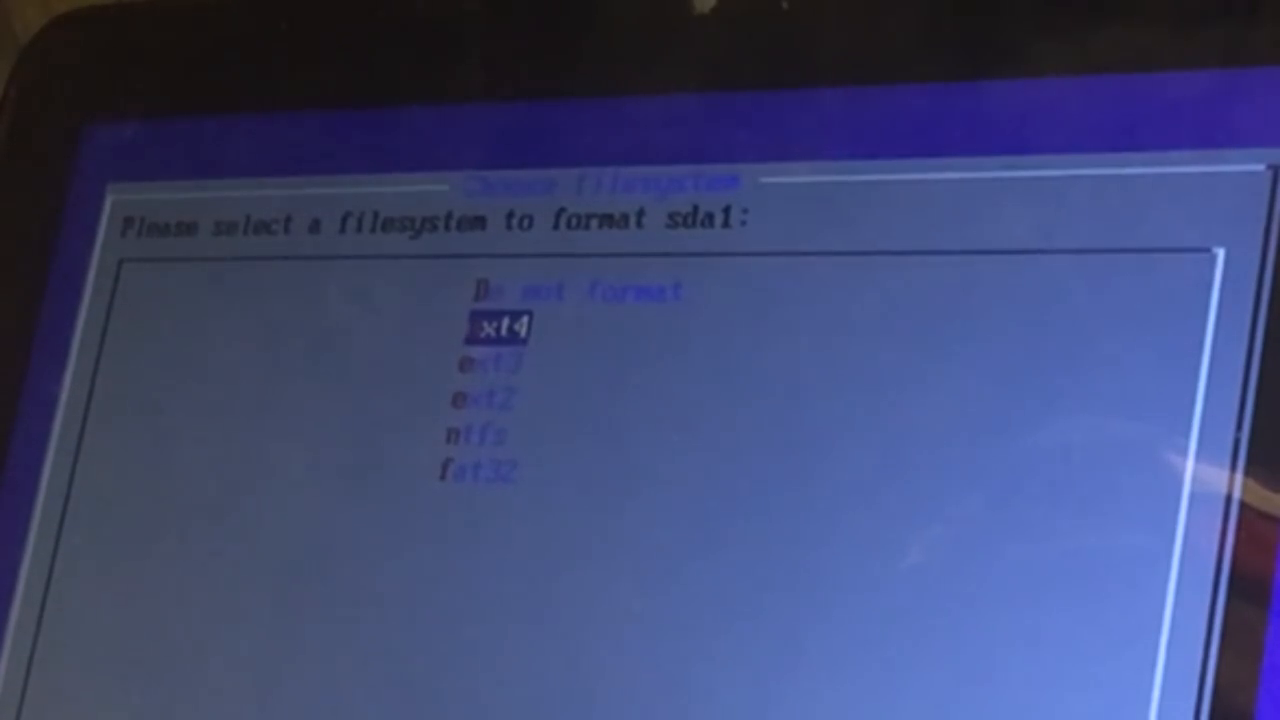
Confirm ext4 as the filesystem for sda1, bringing up the format warning
{"action": "key", "text": "Return"}
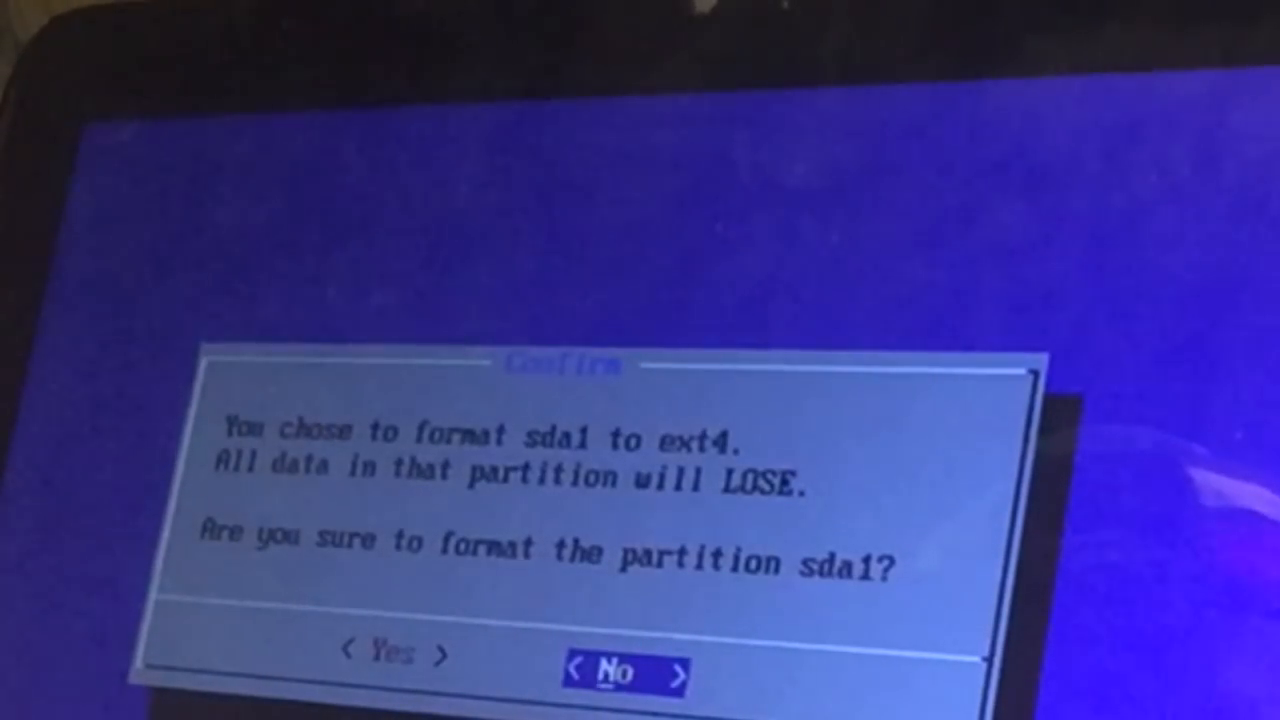